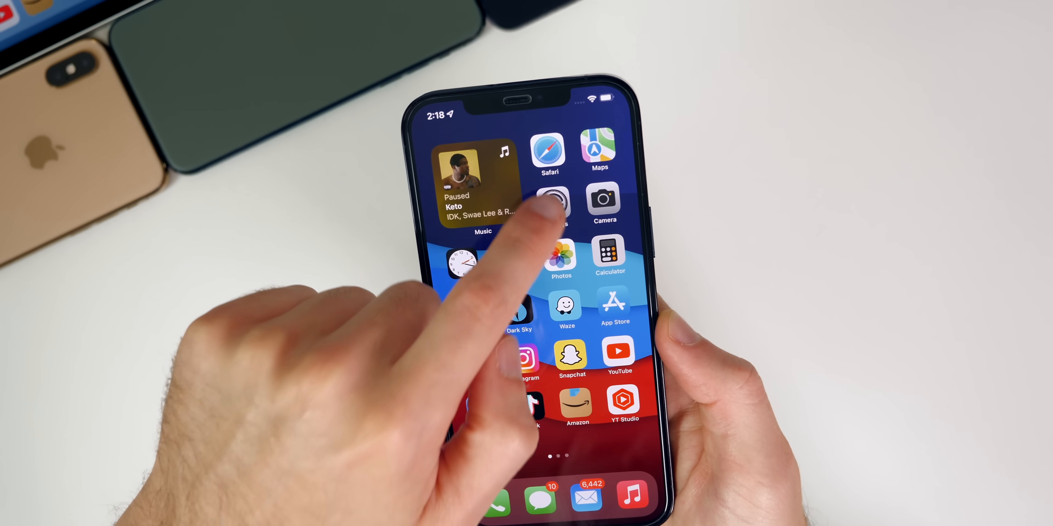
Open Settings and scroll to reach General > About showing iOS 15.0 (19A5297e).
left_click(555, 203)
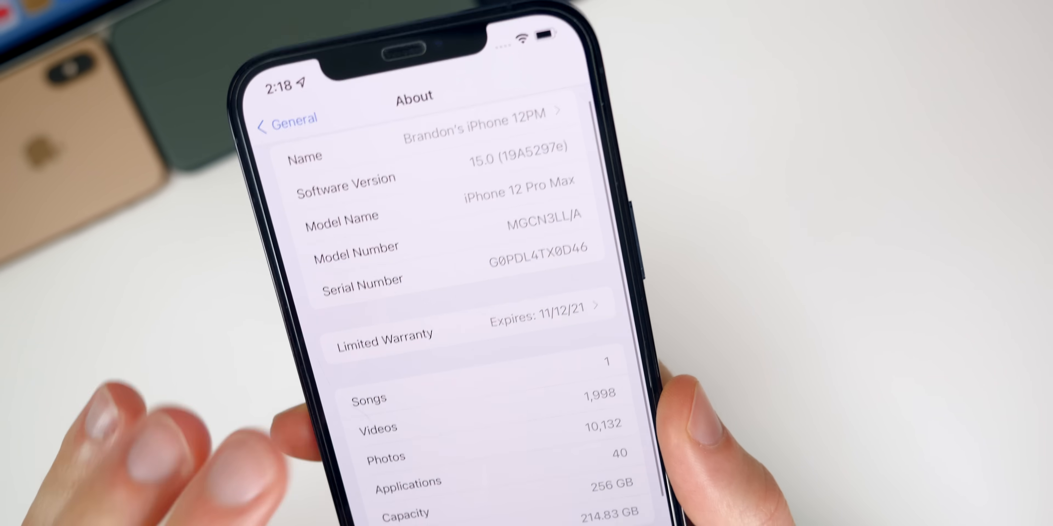
scroll("down", 3)
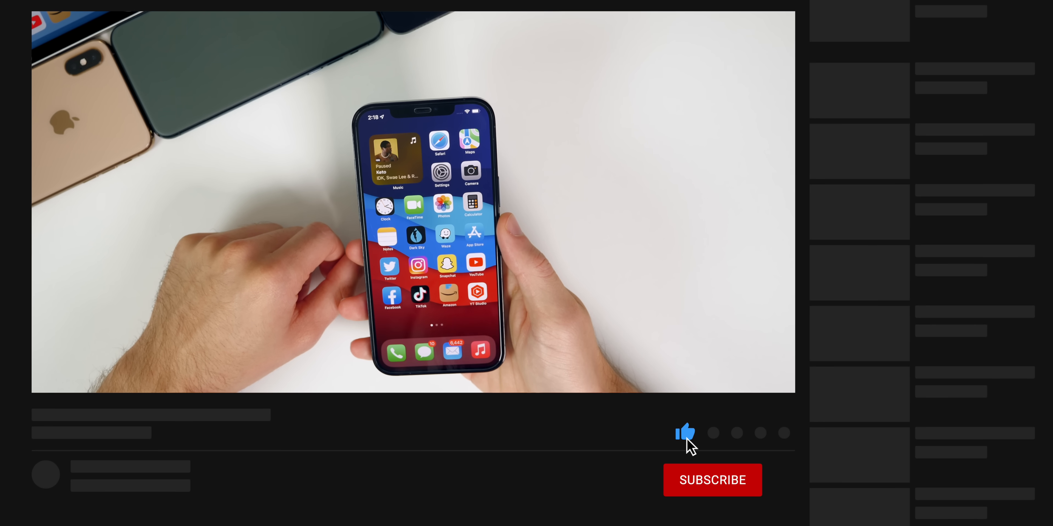
left_click(712, 480)
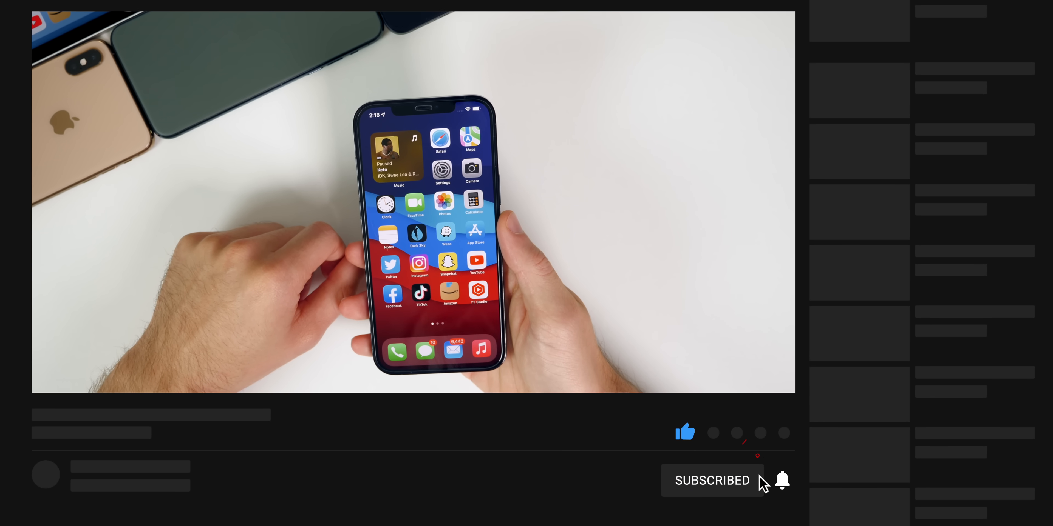
left_click(781, 482)
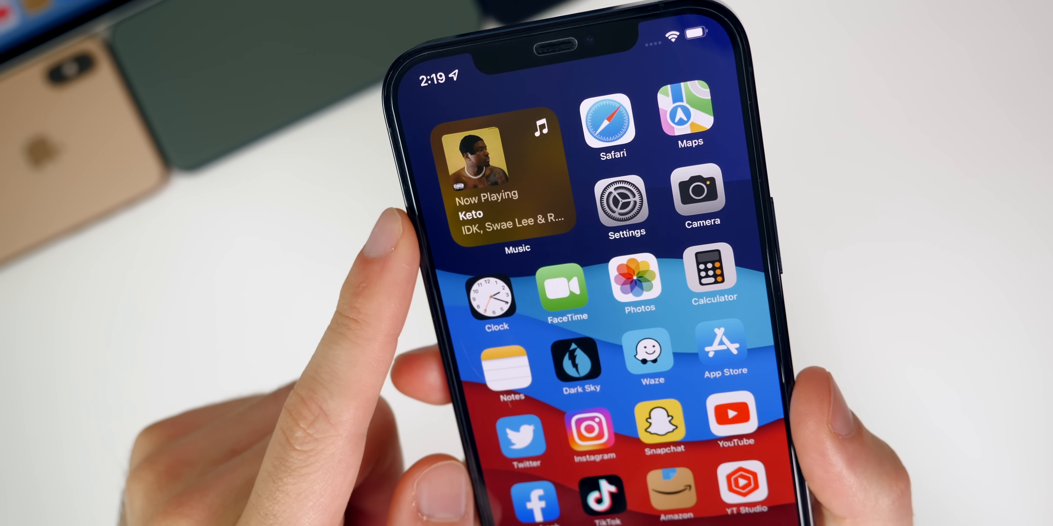
Resume playing the song Keto from the home-screen Music widget.
left_click(499, 179)
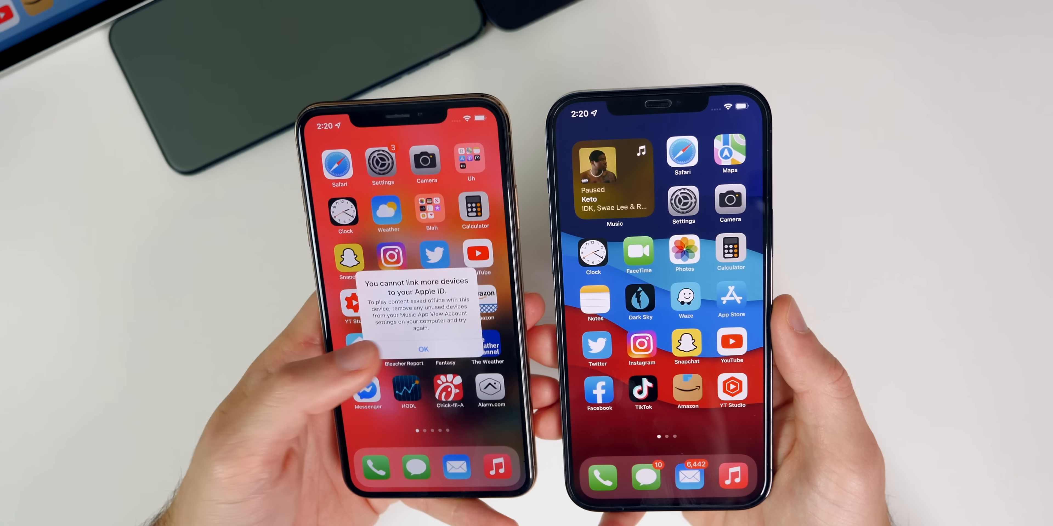
left_click(424, 350)
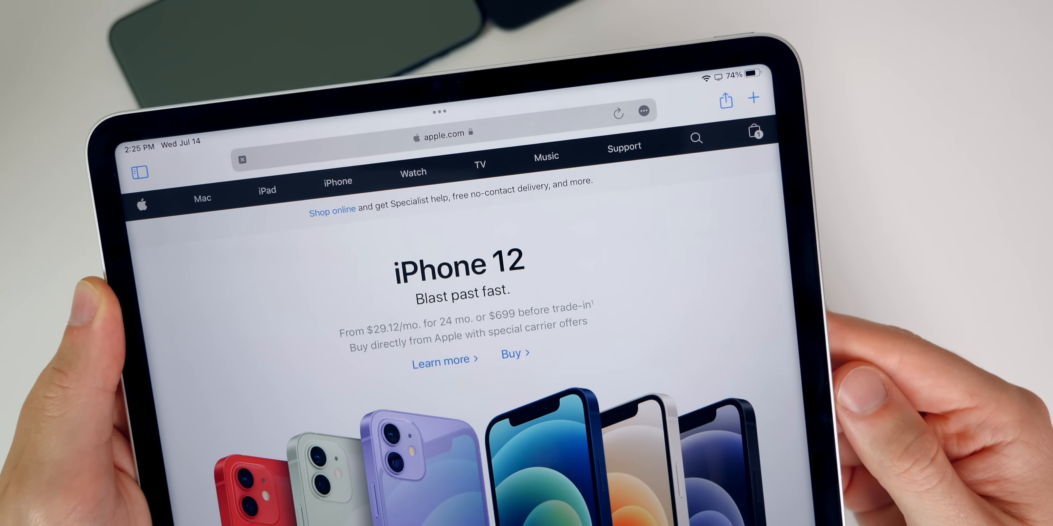
Load the apple.com iPhone 12 page in Safari on the iPad.
left_click(140, 174)
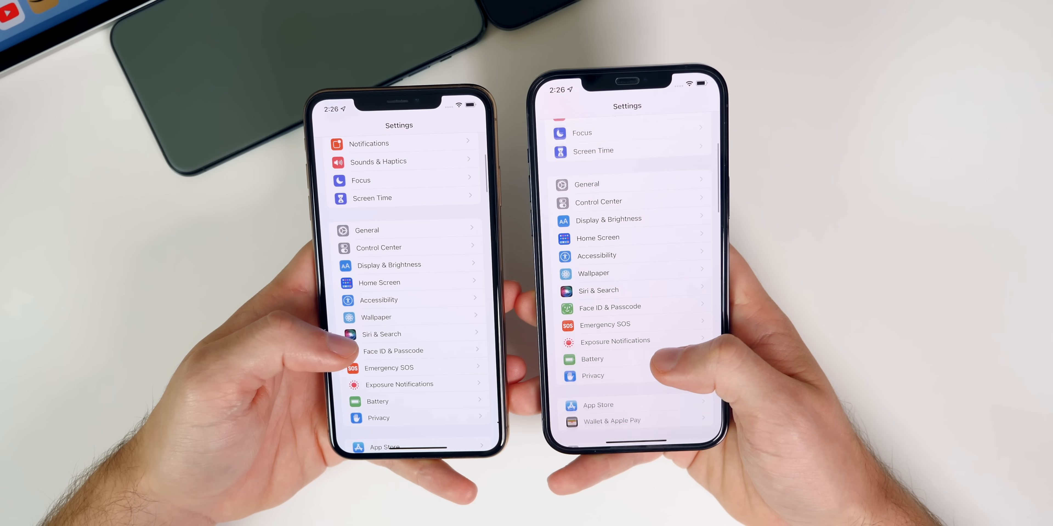
Reach Settings > Focus and show the Recording a Video focus options.
scroll("down", 3)
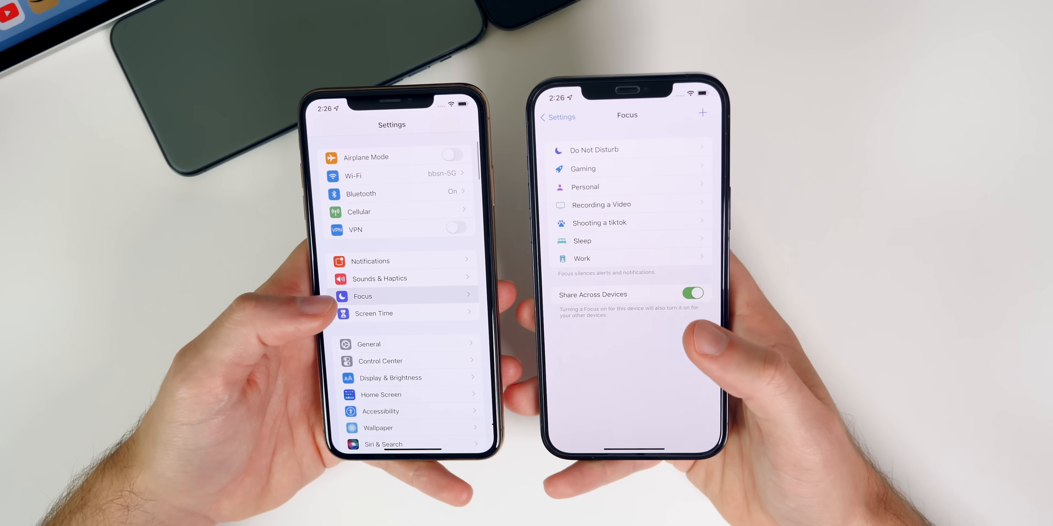
left_click(363, 297)
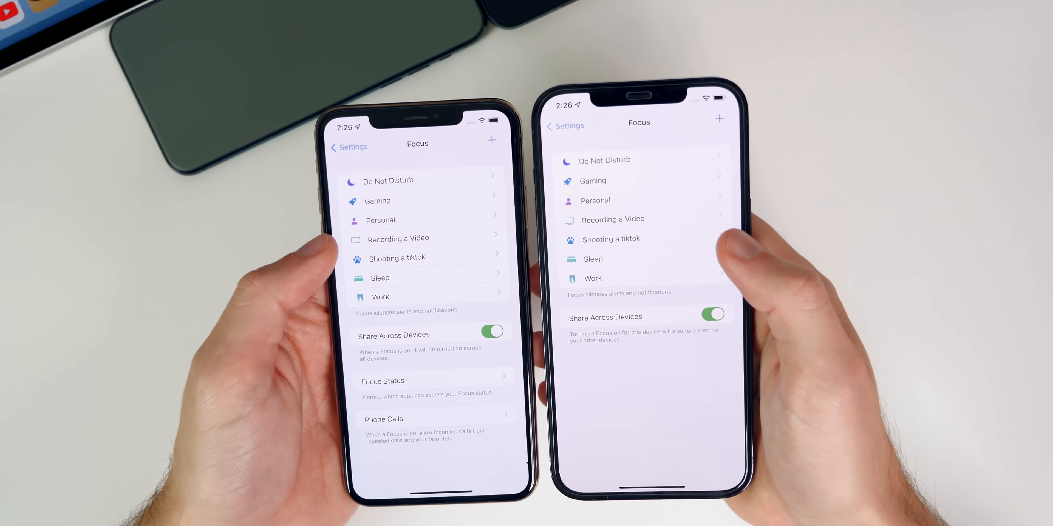
left_click(398, 238)
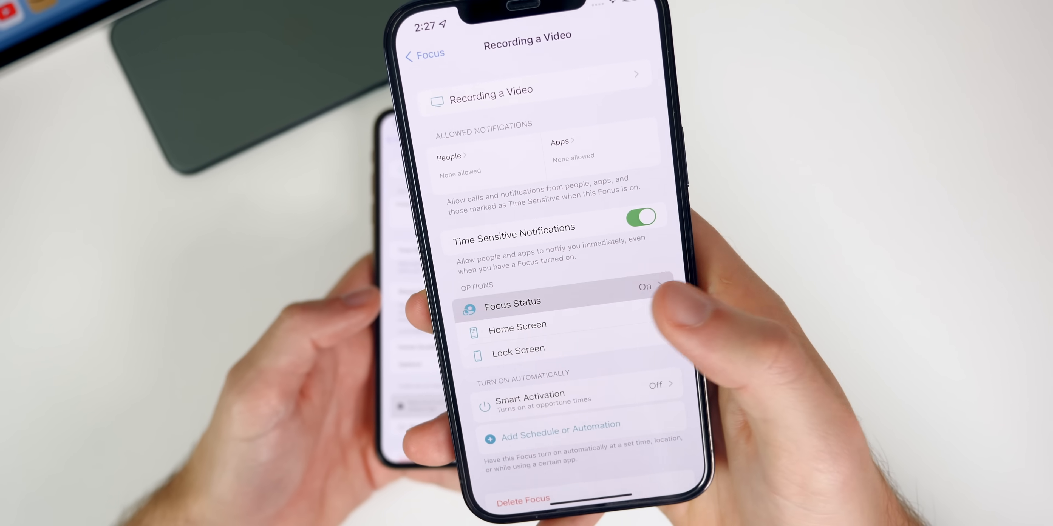
View the Focus Status options for Recording a Video, then return to Settings.
left_click(512, 310)
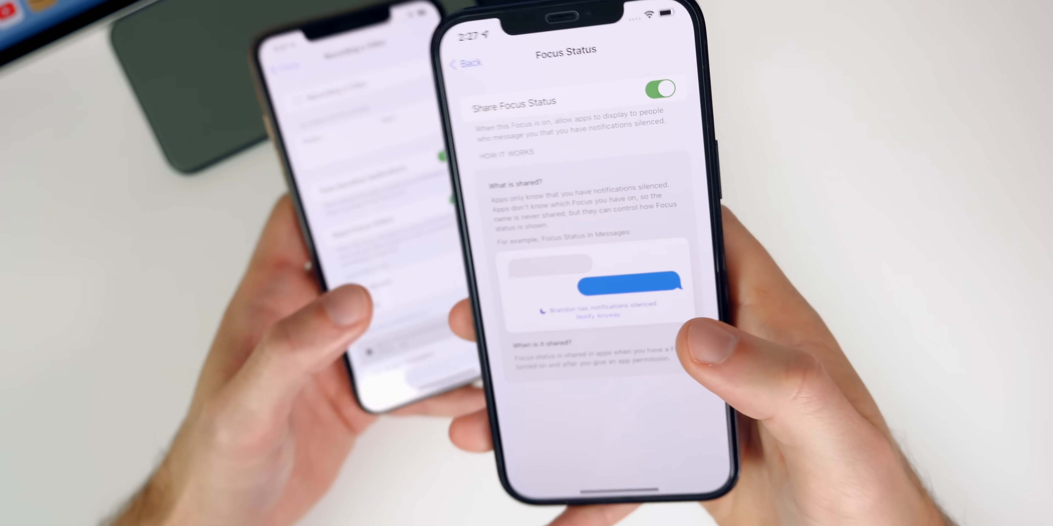
left_click(467, 63)
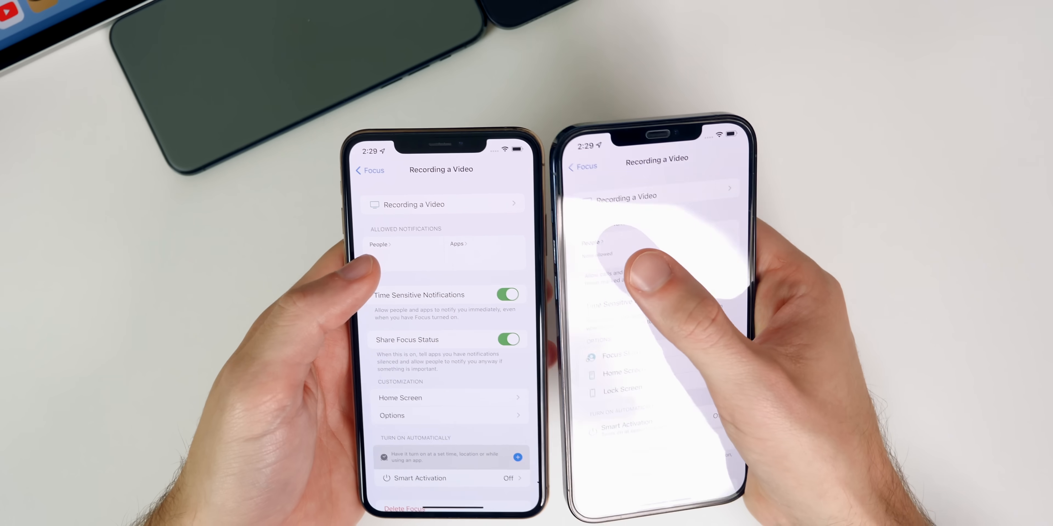
left_click(379, 245)
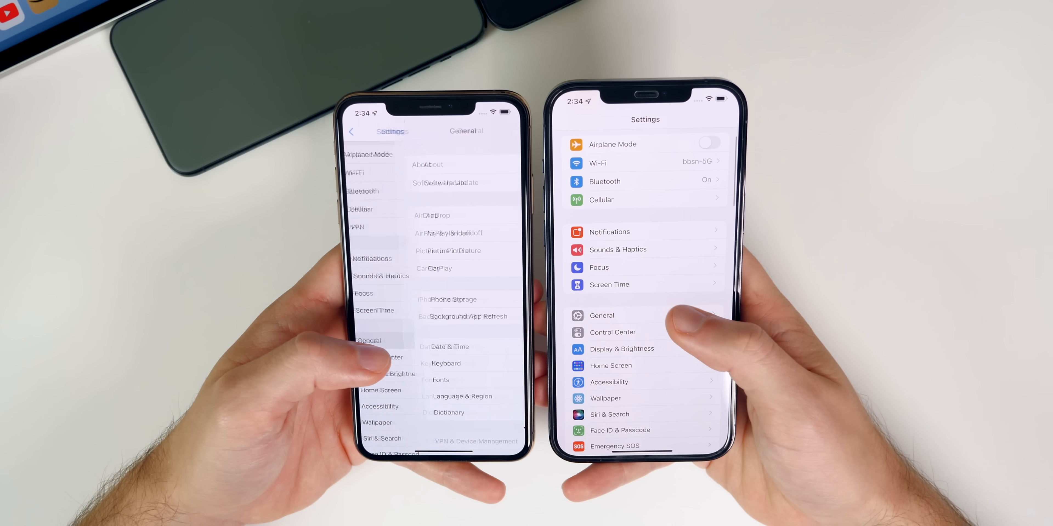
scroll("down", 3)
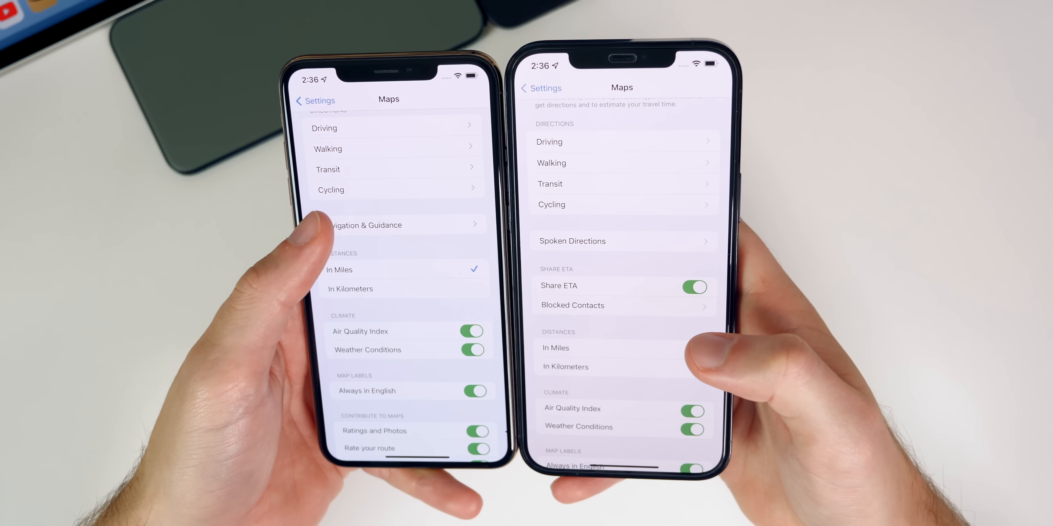
Leave the Maps settings page back to the Settings list.
left_click(363, 225)
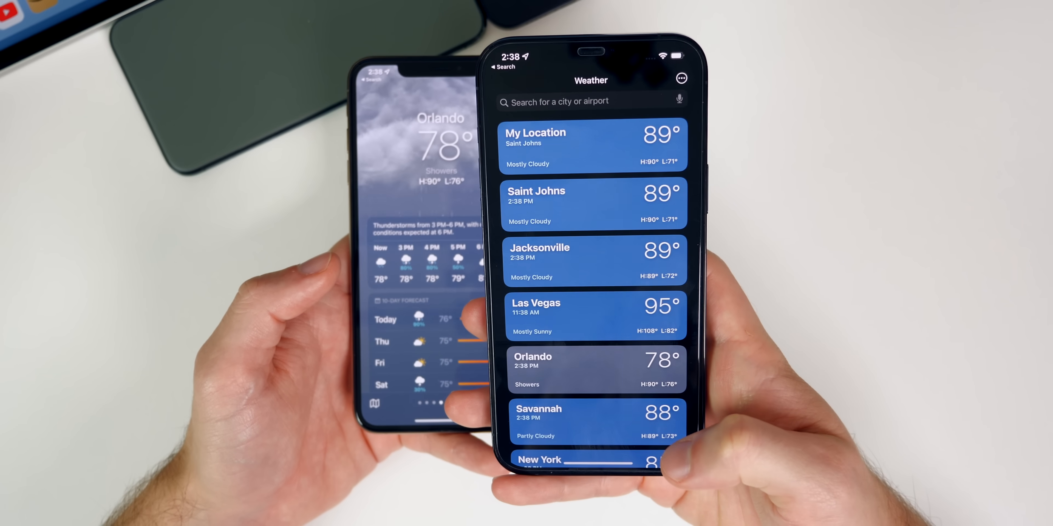
Show the Orlando forecast in Weather (78°, showers) and scroll its details.
left_click(595, 369)
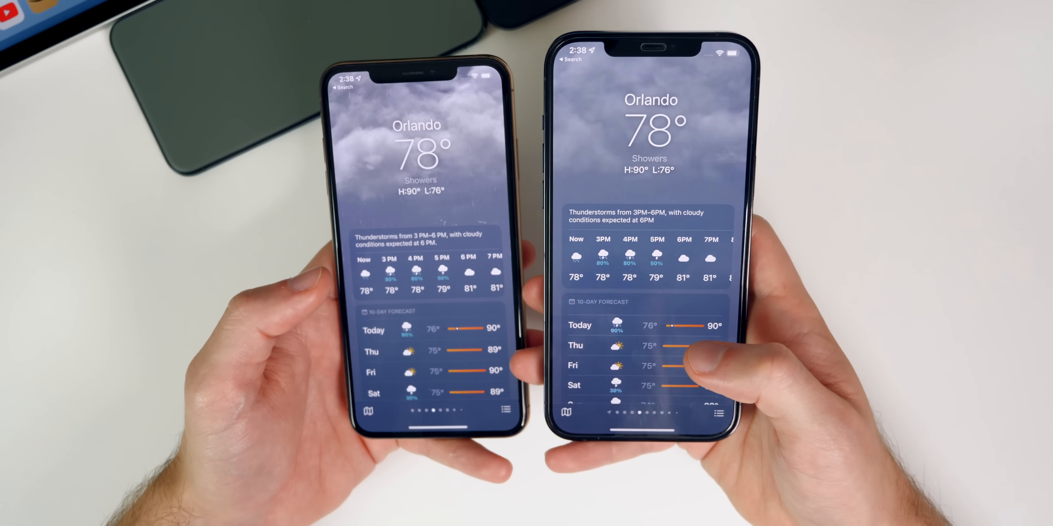
scroll("down", 3)
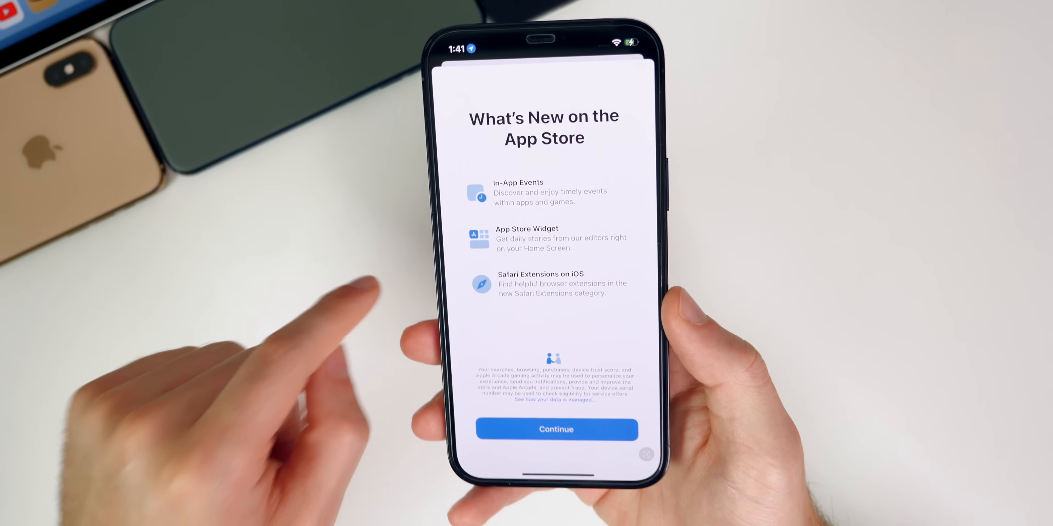
Dismiss the What's New screens in App Store and Reminders with Continue.
left_click(556, 430)
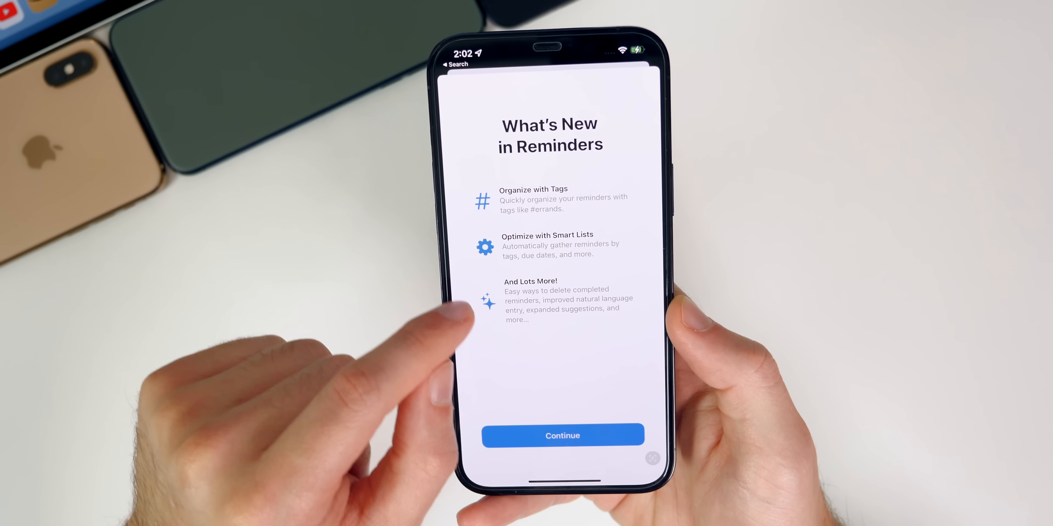
left_click(563, 435)
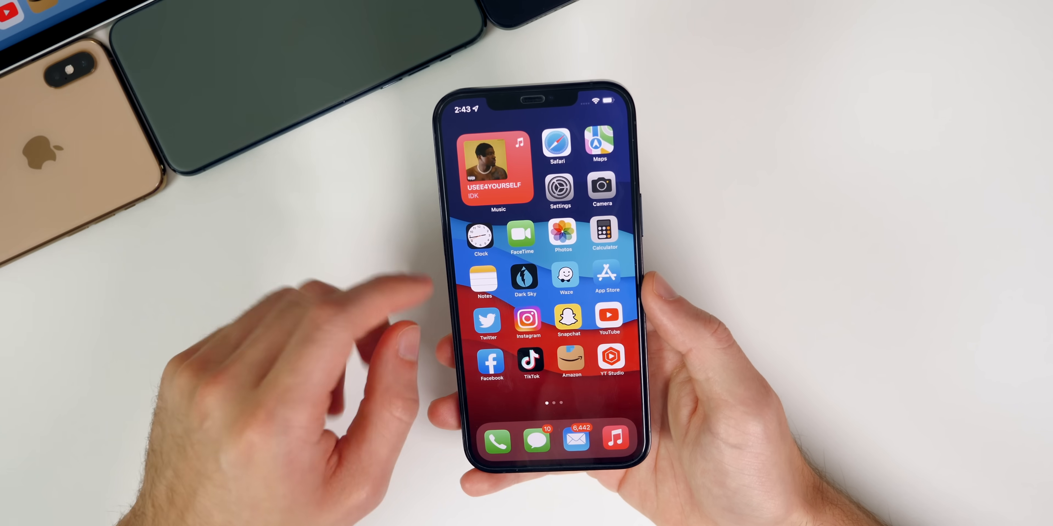
In Settings > iCloud, view the Private Relay page and return to iCloud.
left_click(559, 190)
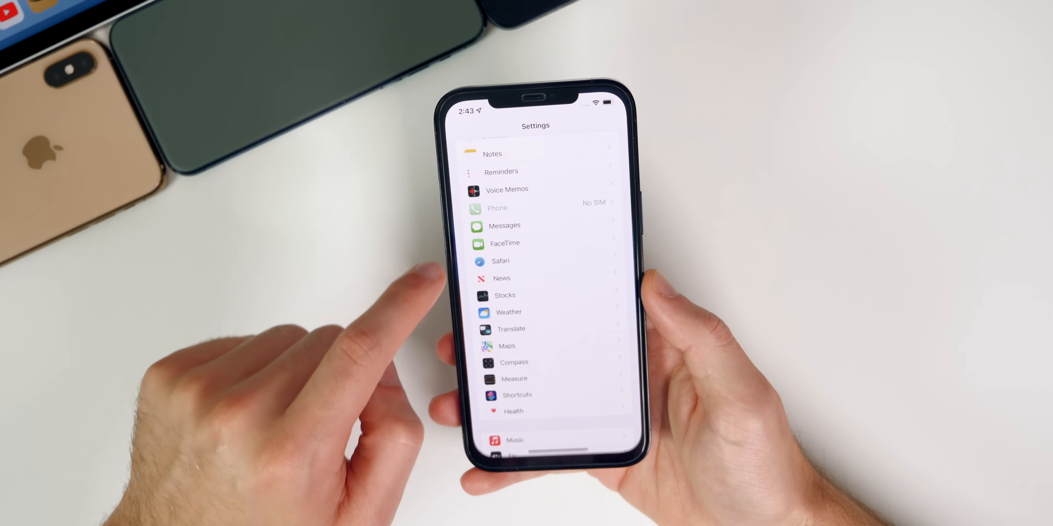
scroll("down", 3)
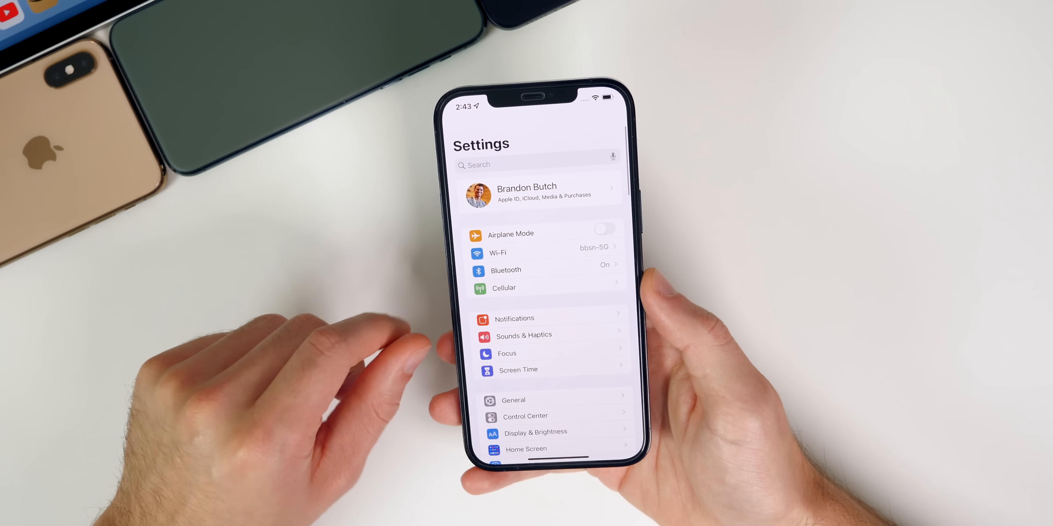
left_click(538, 194)
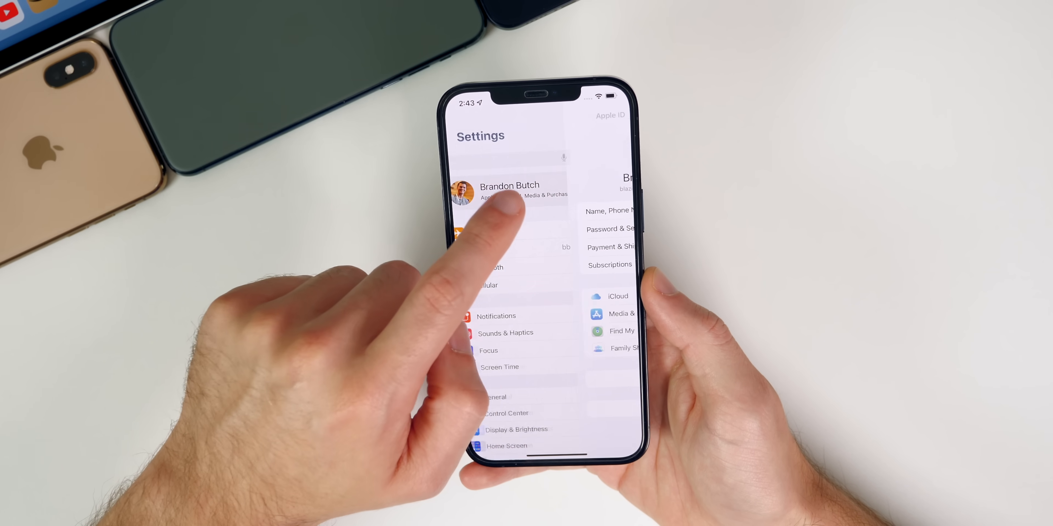
left_click(618, 296)
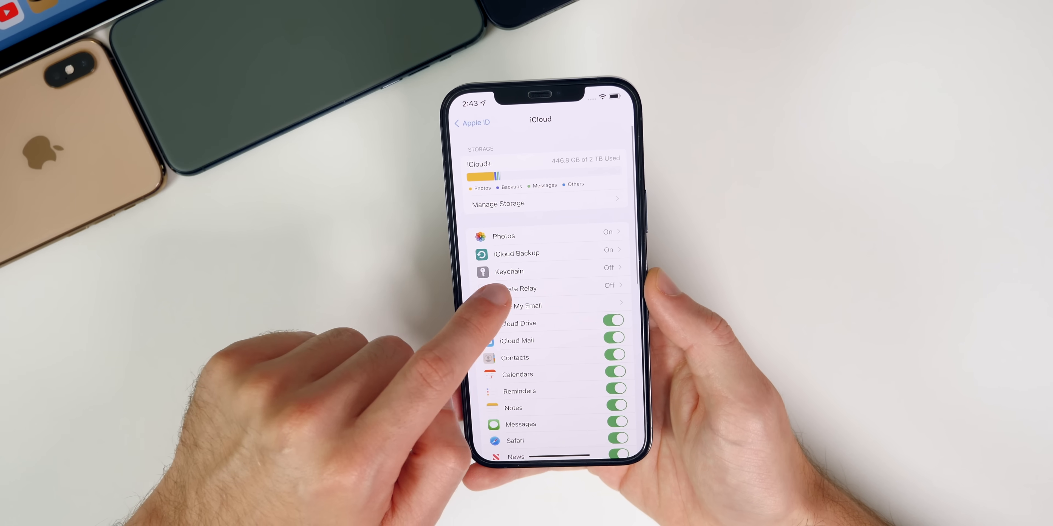
left_click(524, 288)
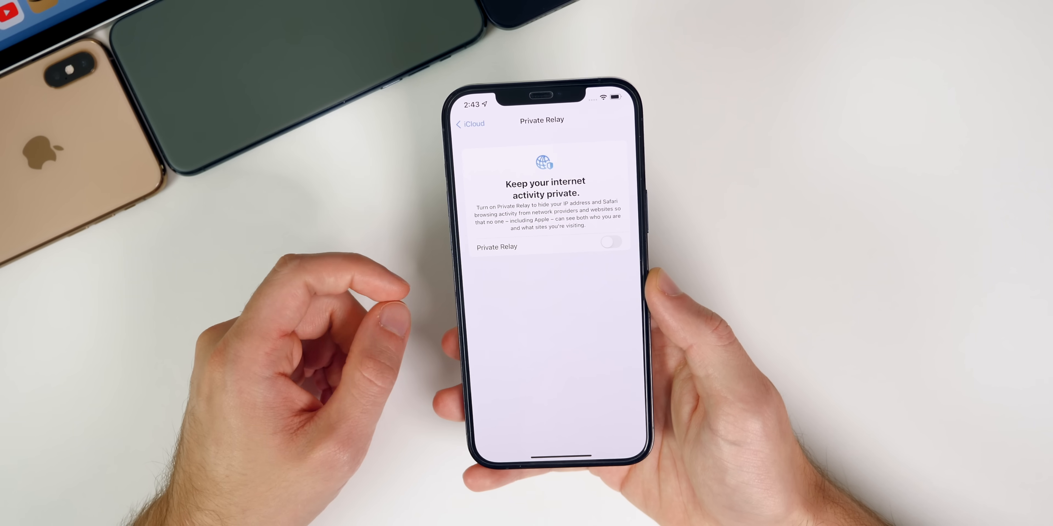
left_click(470, 123)
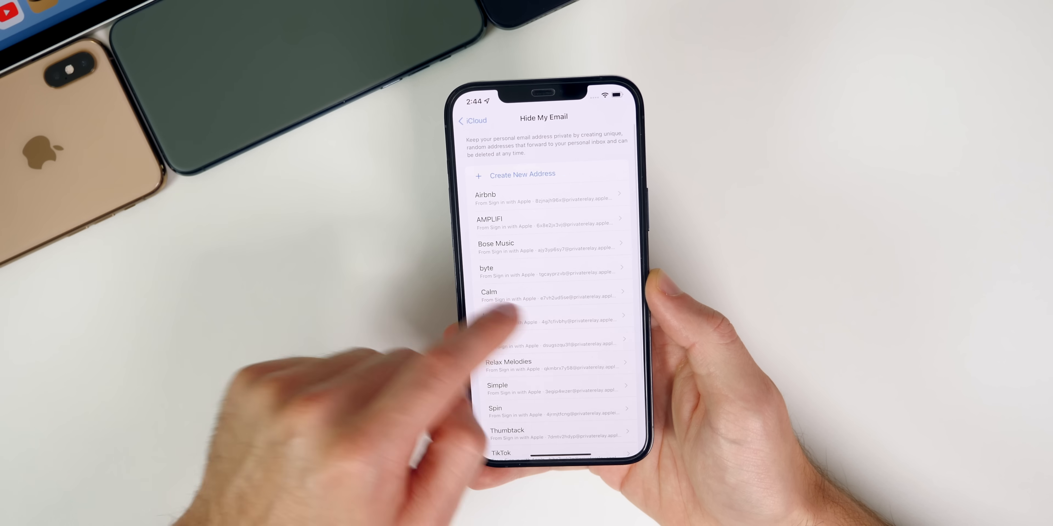
Leave the Hide My Email address list in iCloud settings.
left_click(472, 120)
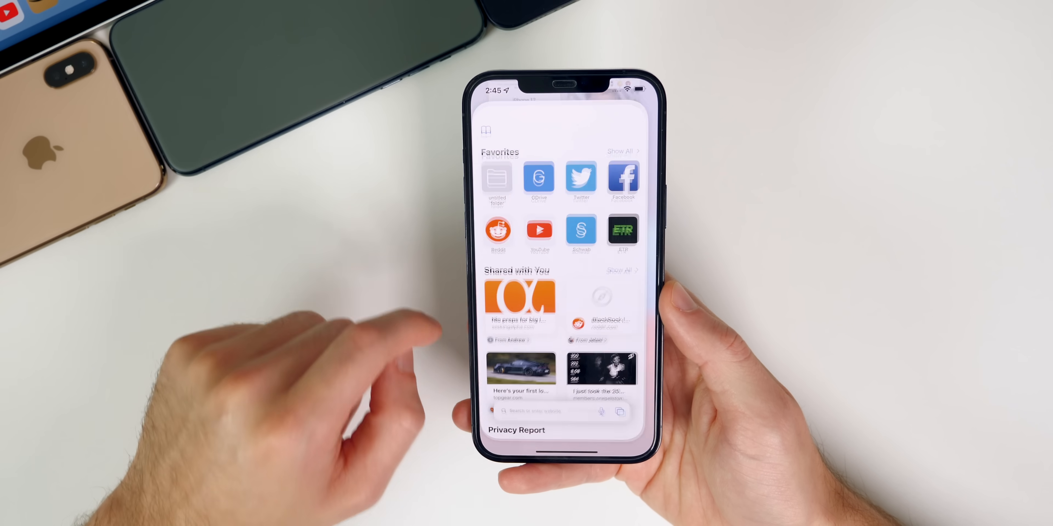
Bring up the Customize Start Page sheet from the bottom of Safari's start page.
left_click(547, 411)
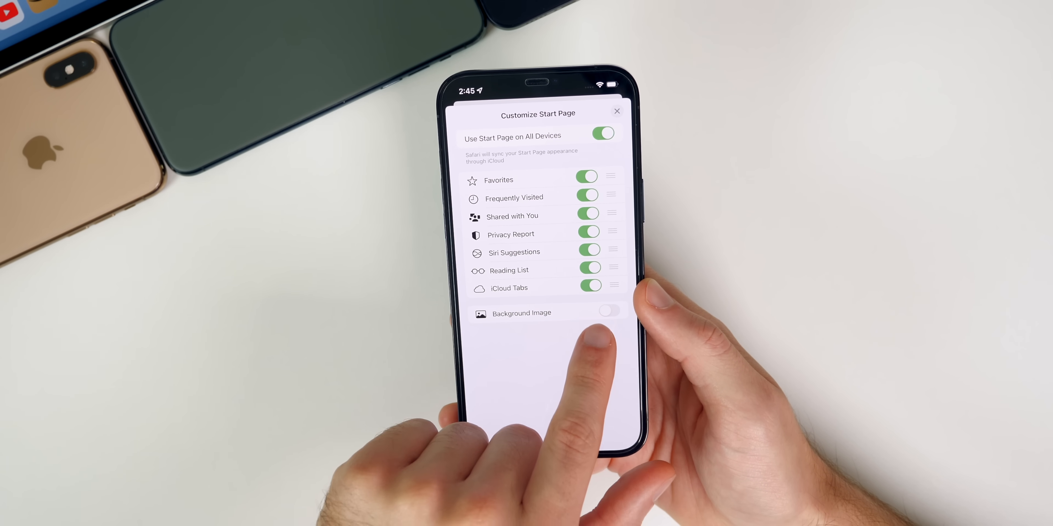
Switch on Background Image, browse the wallpaper grid, and return to the home screen.
left_click(610, 311)
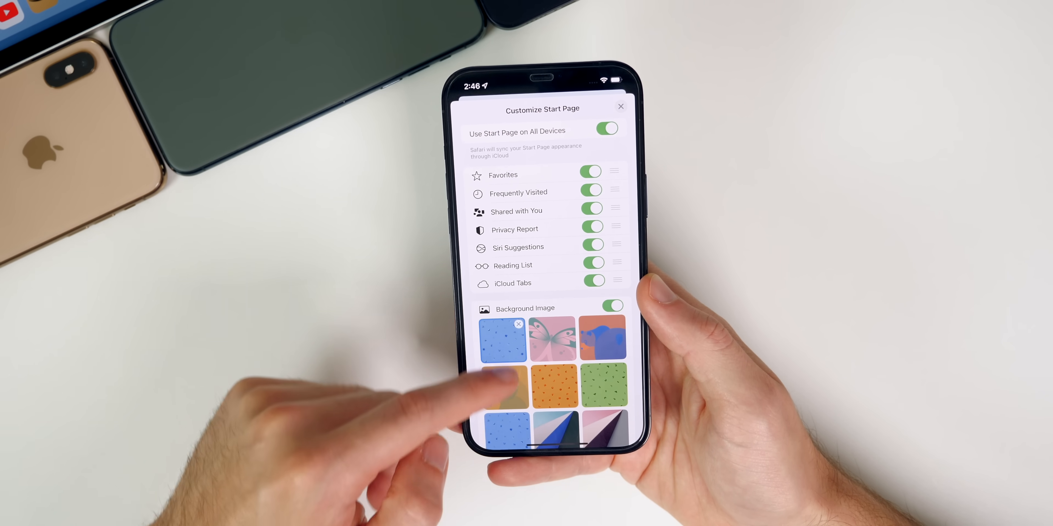
scroll("down", 3)
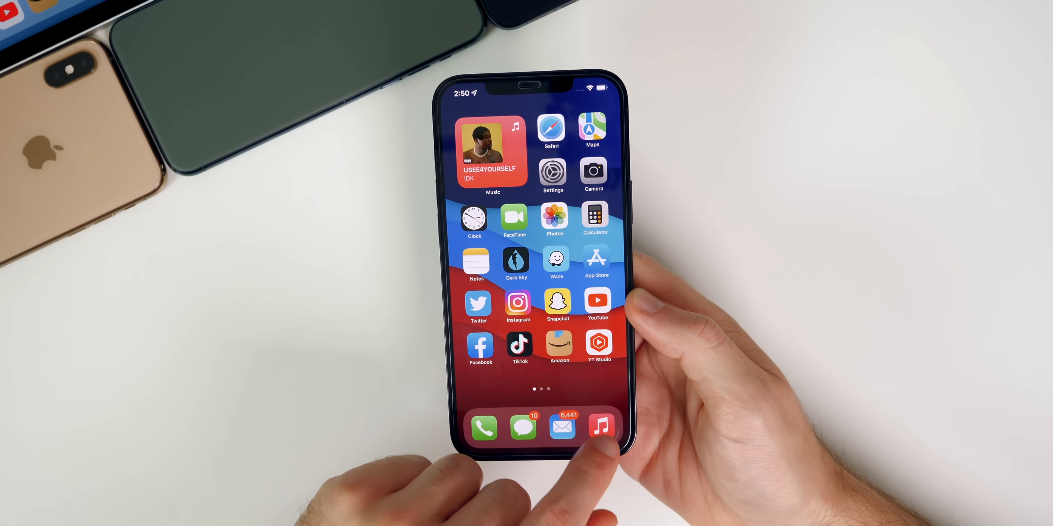
Launch Geekbench 5 showing the iPhone 12 Pro Max on iOS 15.0 with A14 Bionic.
left_click(490, 151)
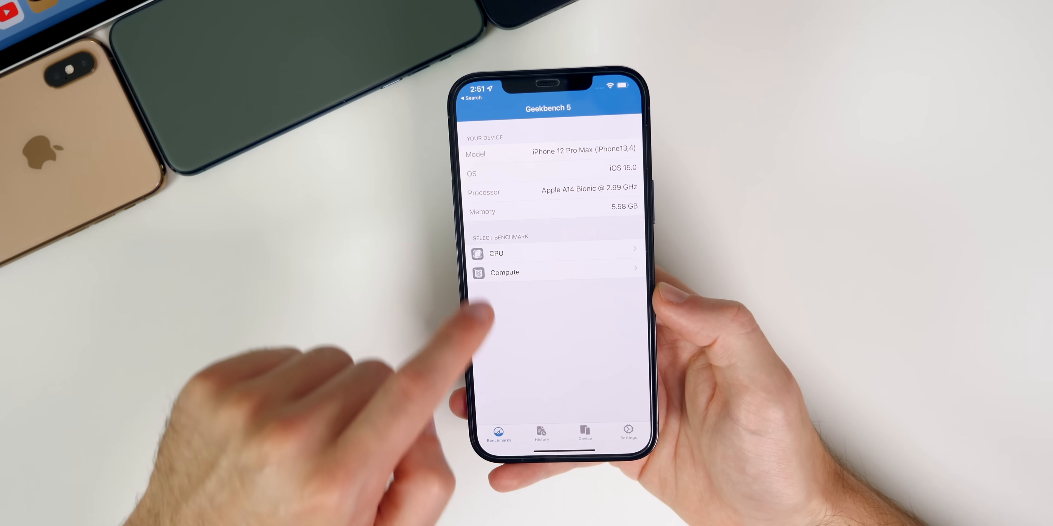
Dismiss Geekbench and return to the first home screen page with the Music widget.
left_click(496, 253)
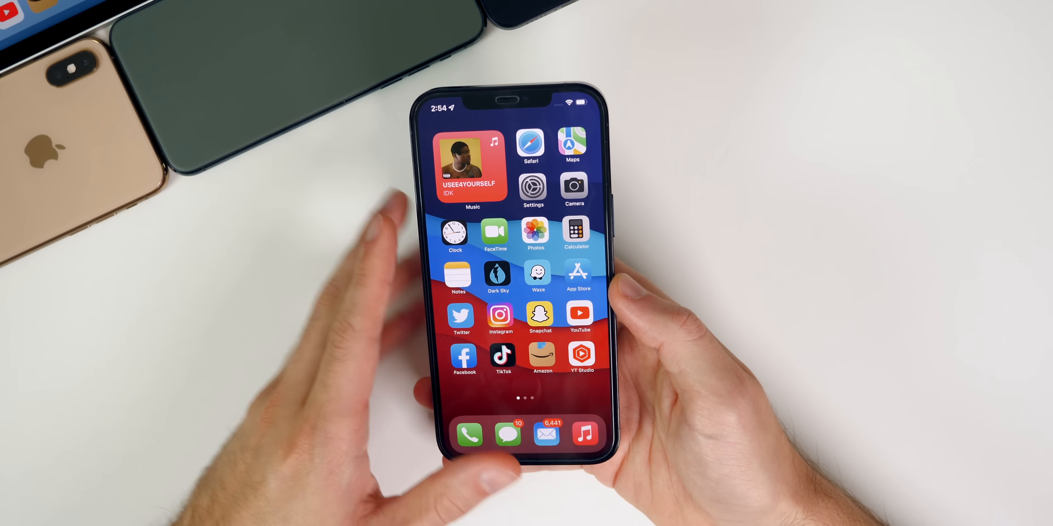
Swipe to the second home screen page showing Robinhood and Discord.
left_click_drag(571, 101, 571, 269)
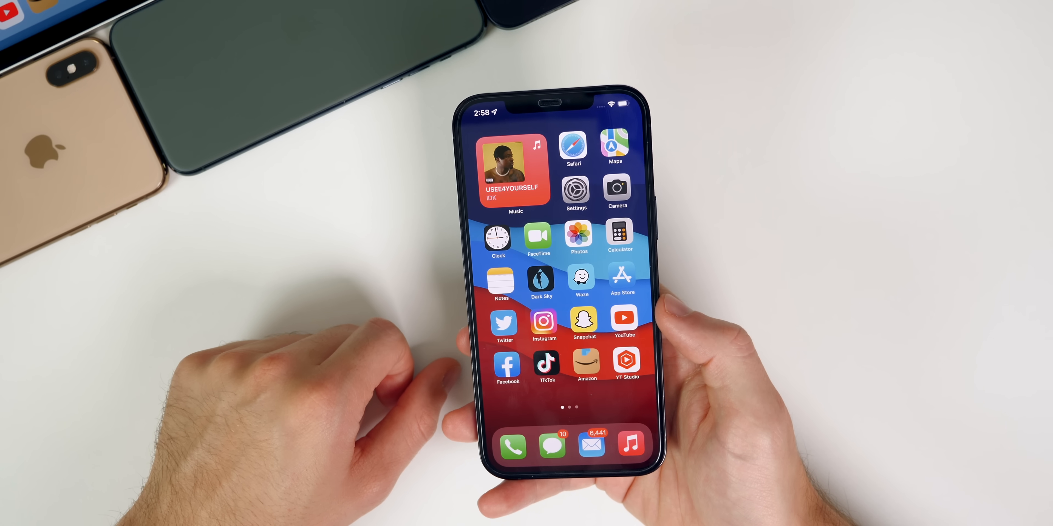
scroll("left", 3)
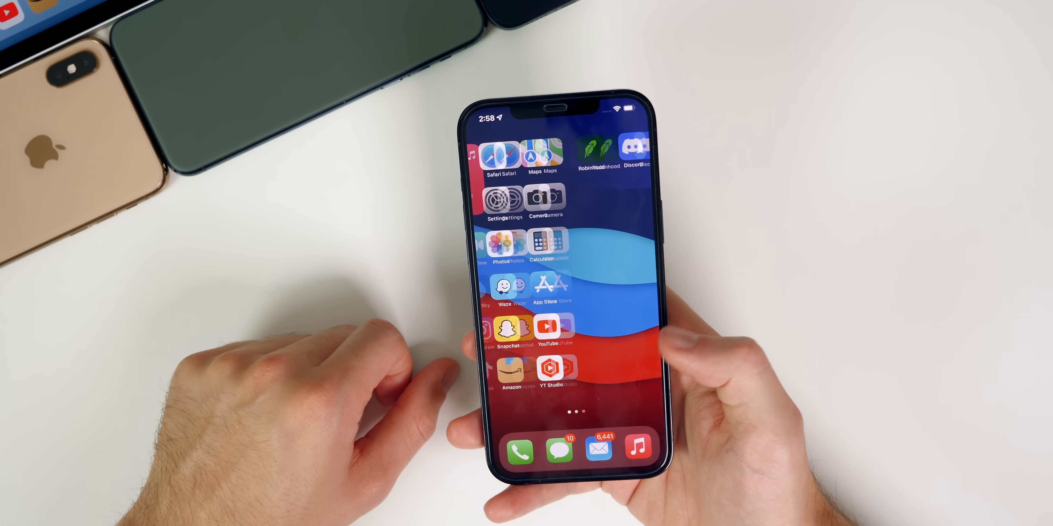